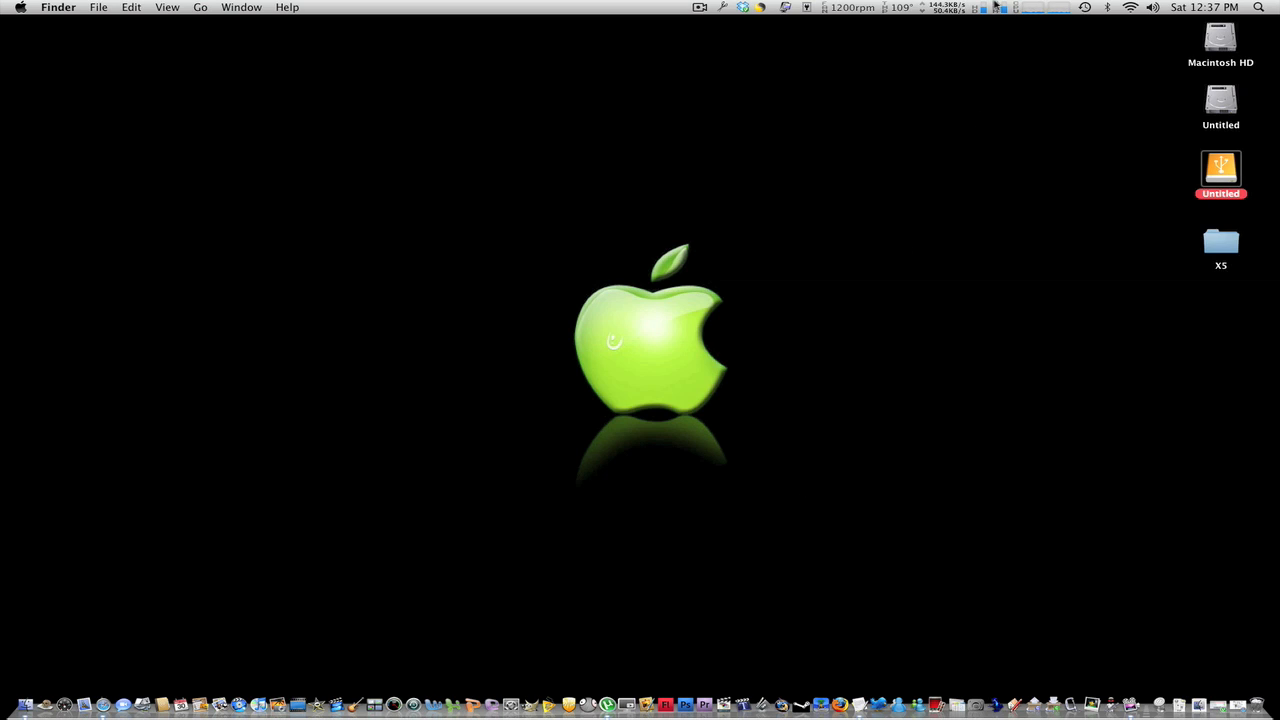
Bring up the Trash with its three files and open Finder Preferences
click(977, 7)
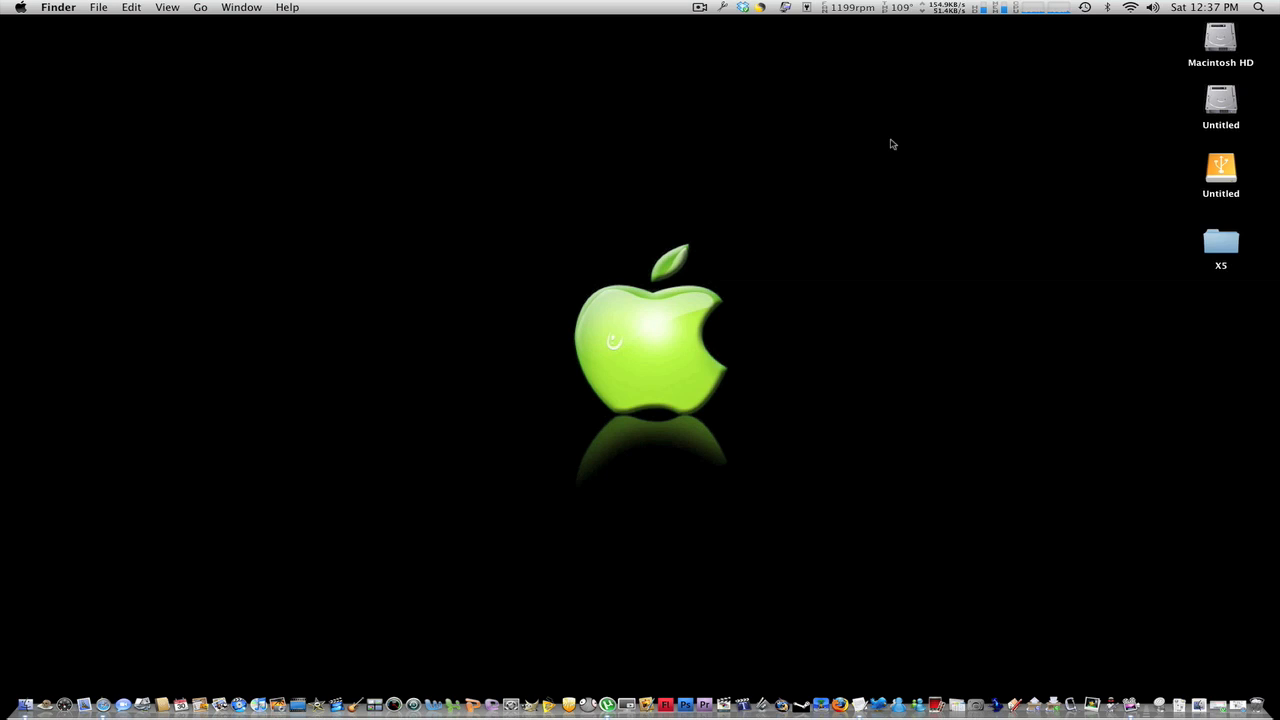
mouse_move(1017, 247)
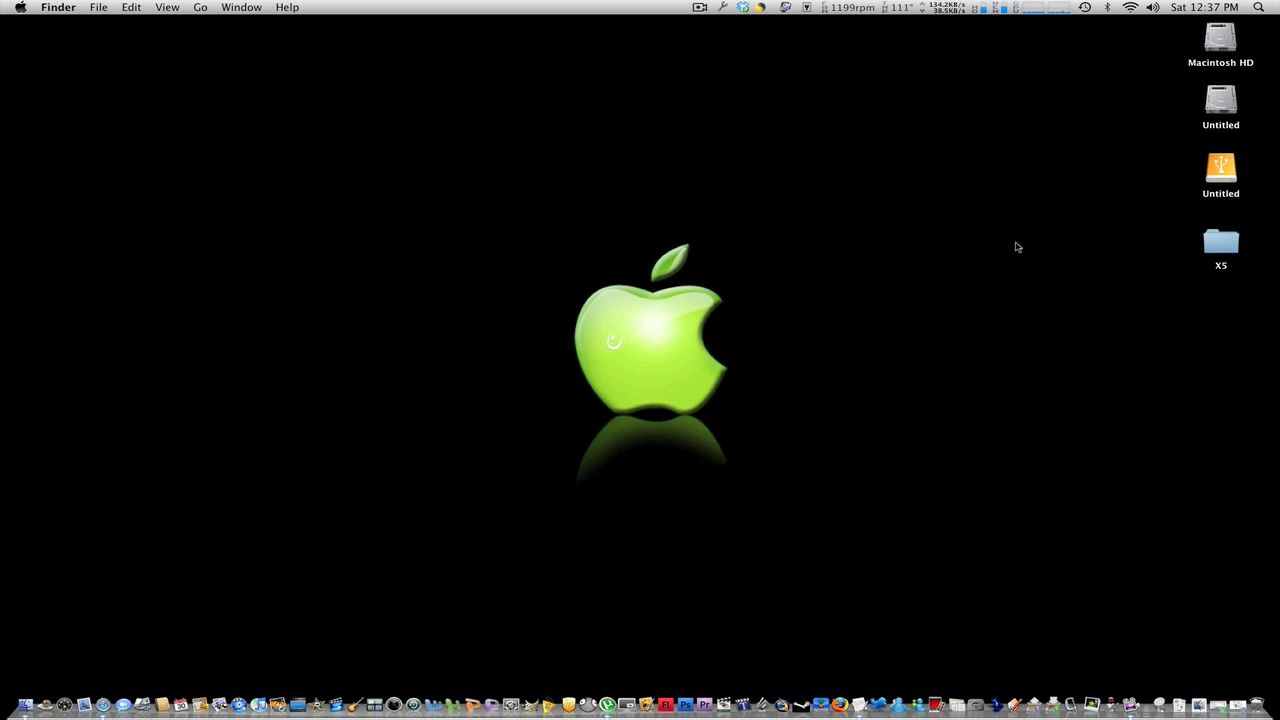
mouse_move(1262, 682)
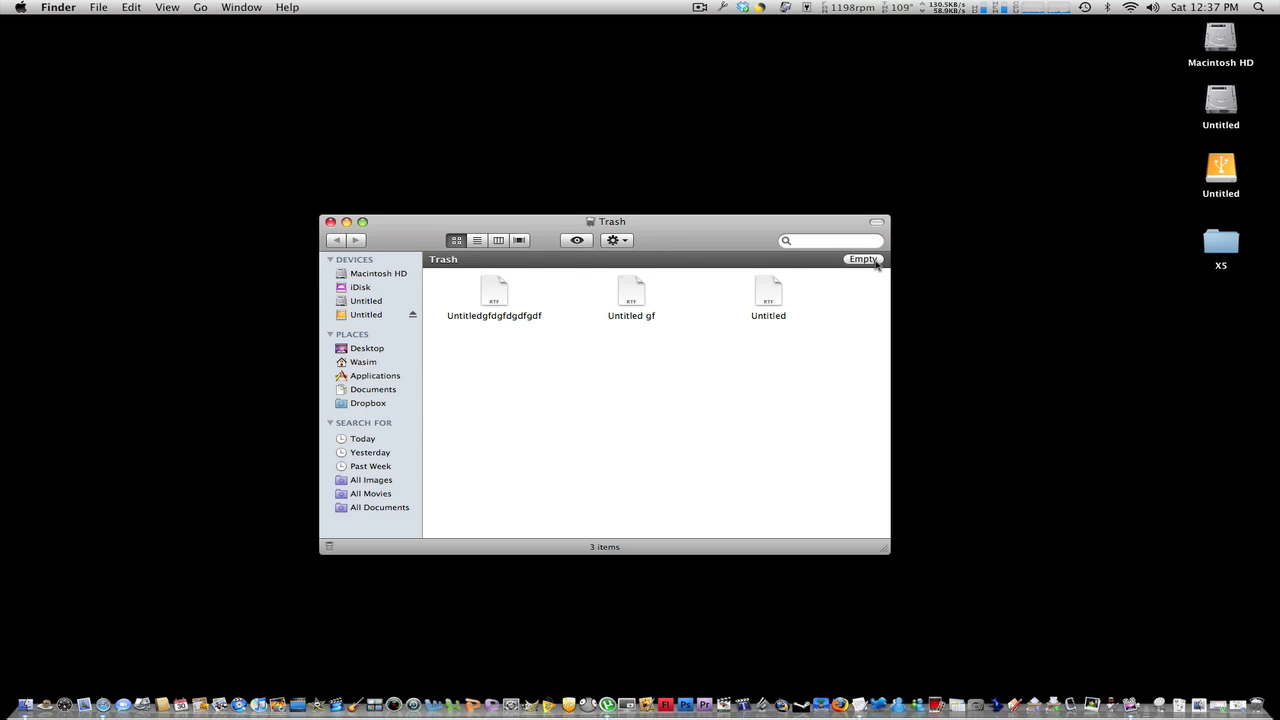
mouse_move(875, 351)
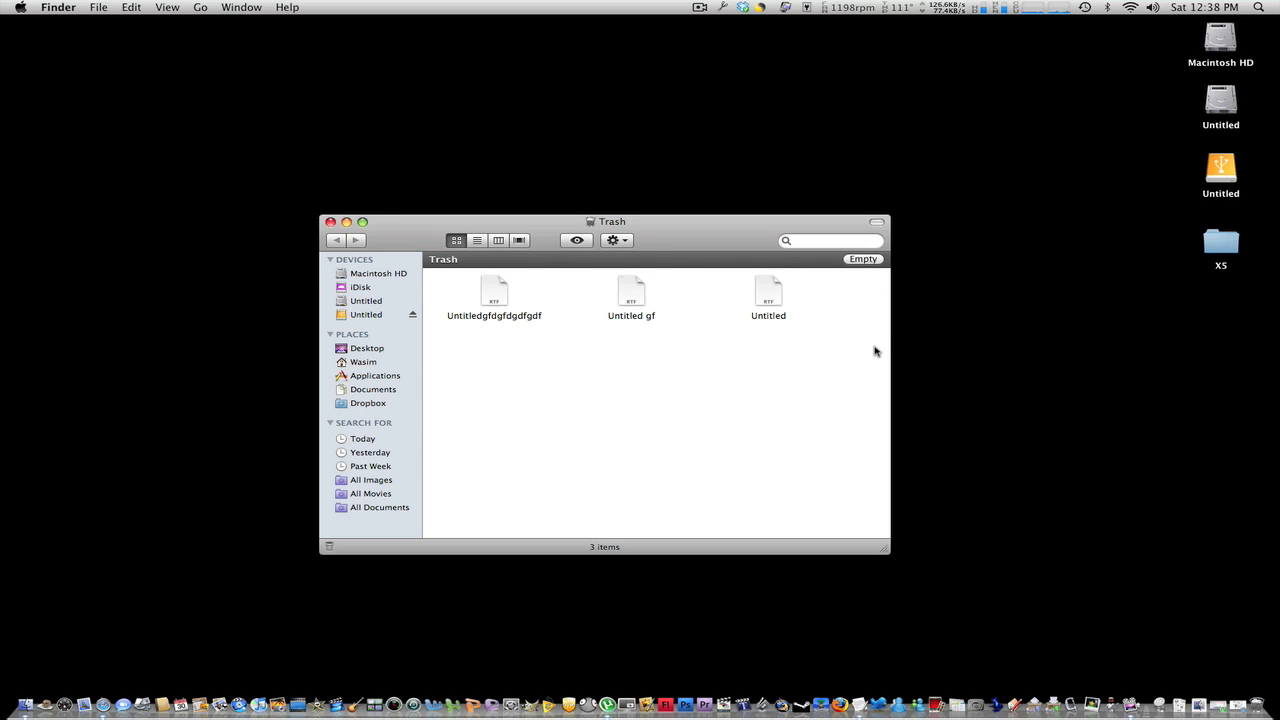
mouse_move(145, 7)
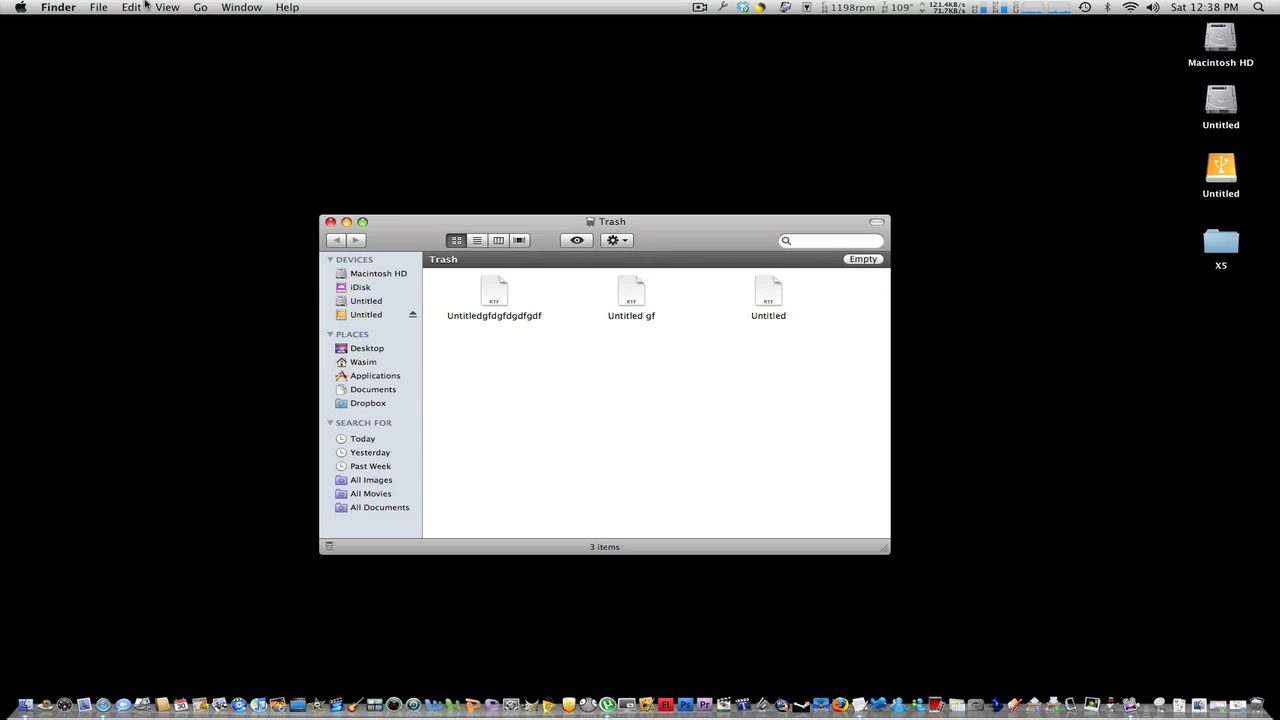
click(131, 7)
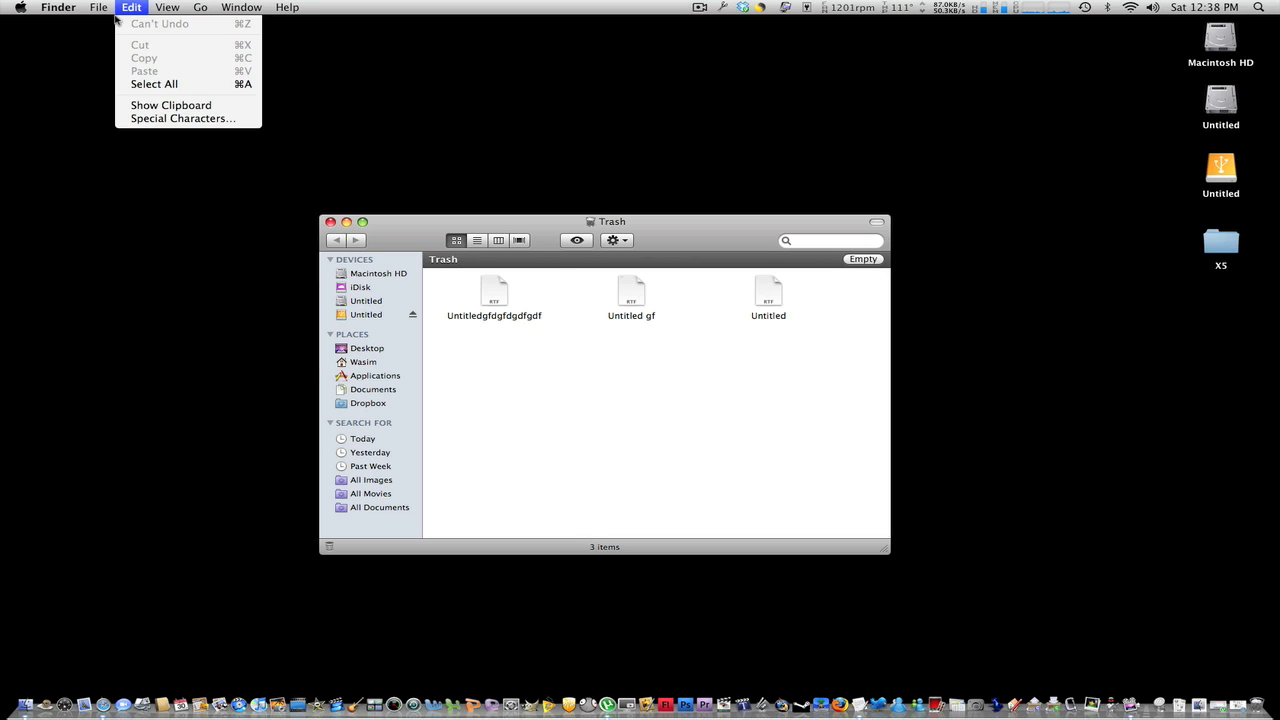
click(57, 7)
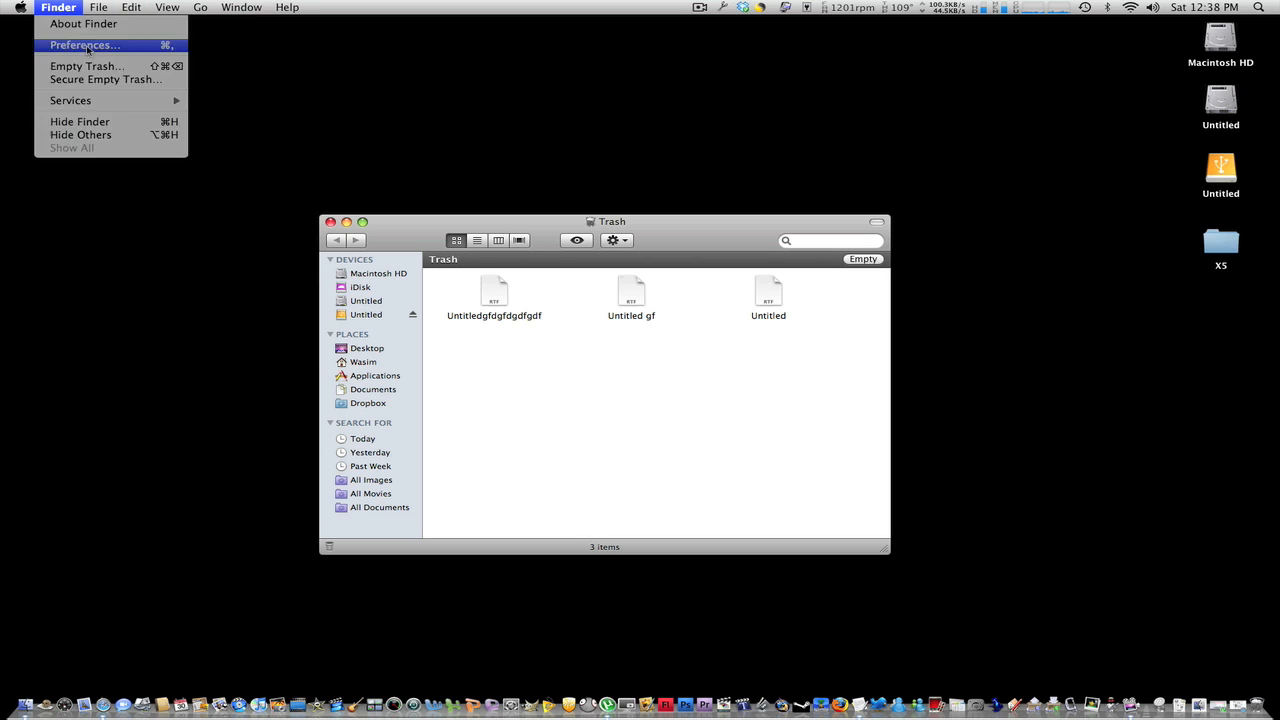
click(85, 45)
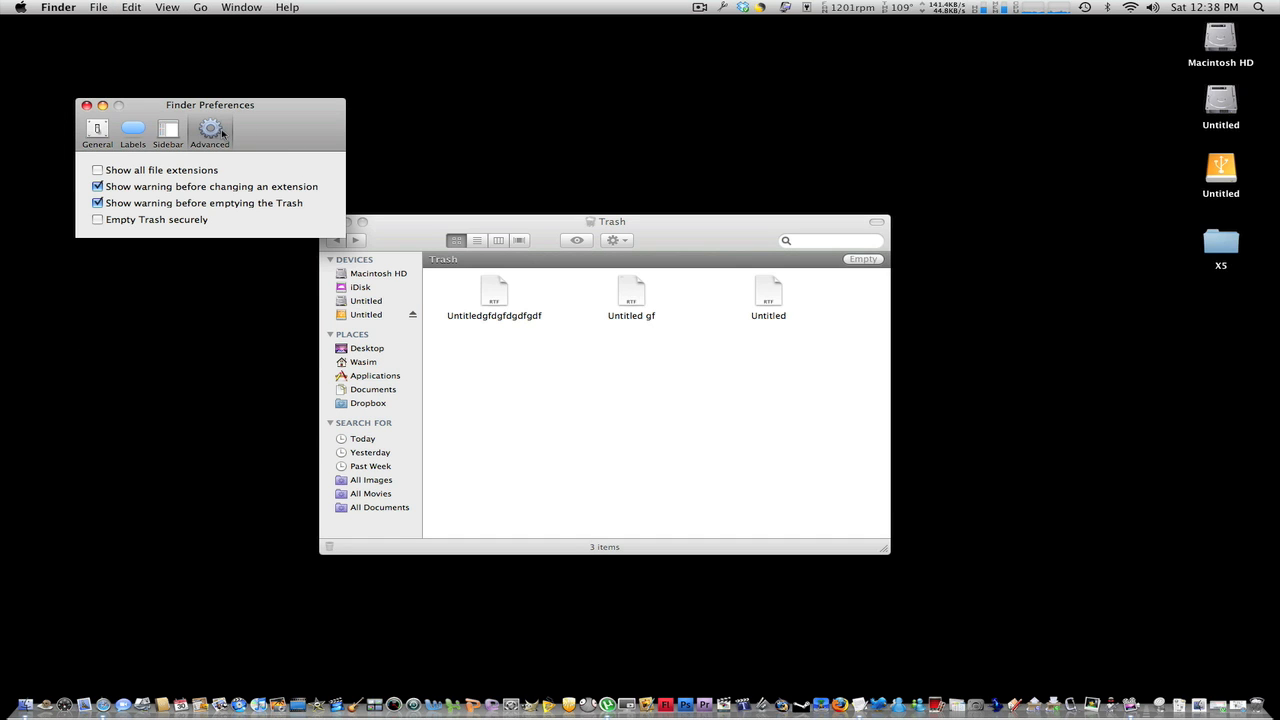
In Advanced settings, toggle 'Empty Trash securely' on and then back off
click(97, 219)
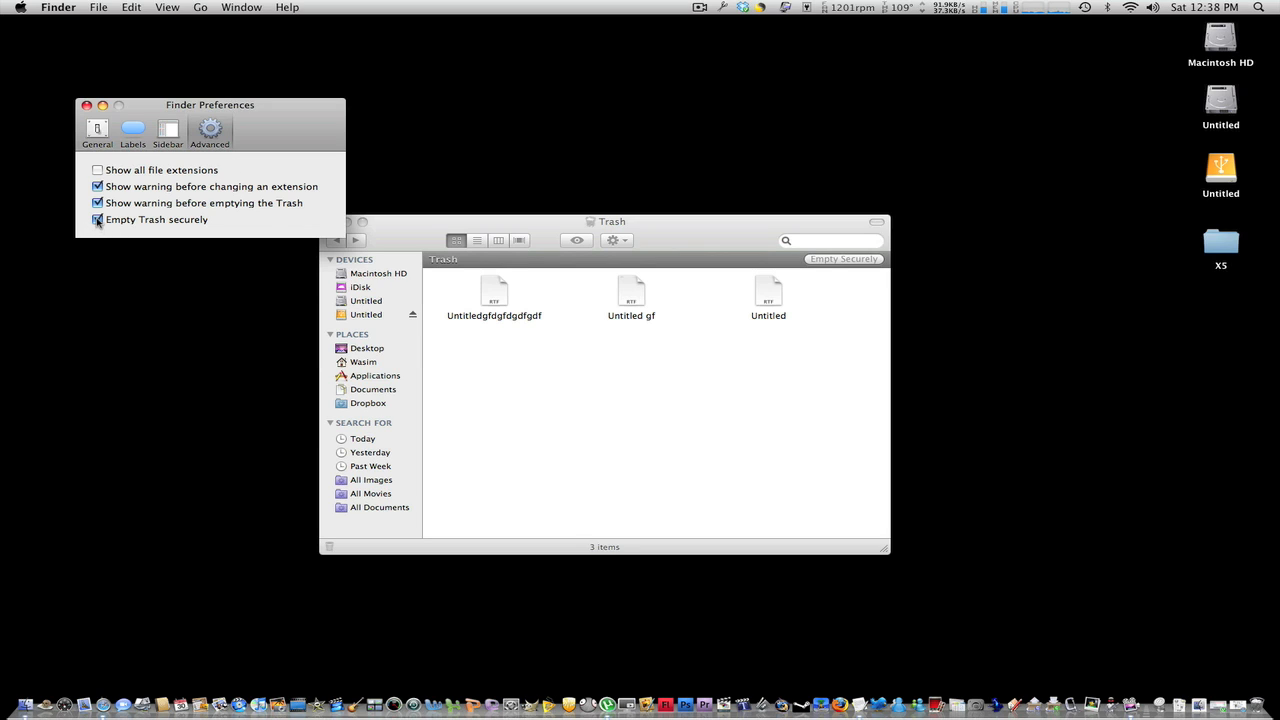
click(98, 219)
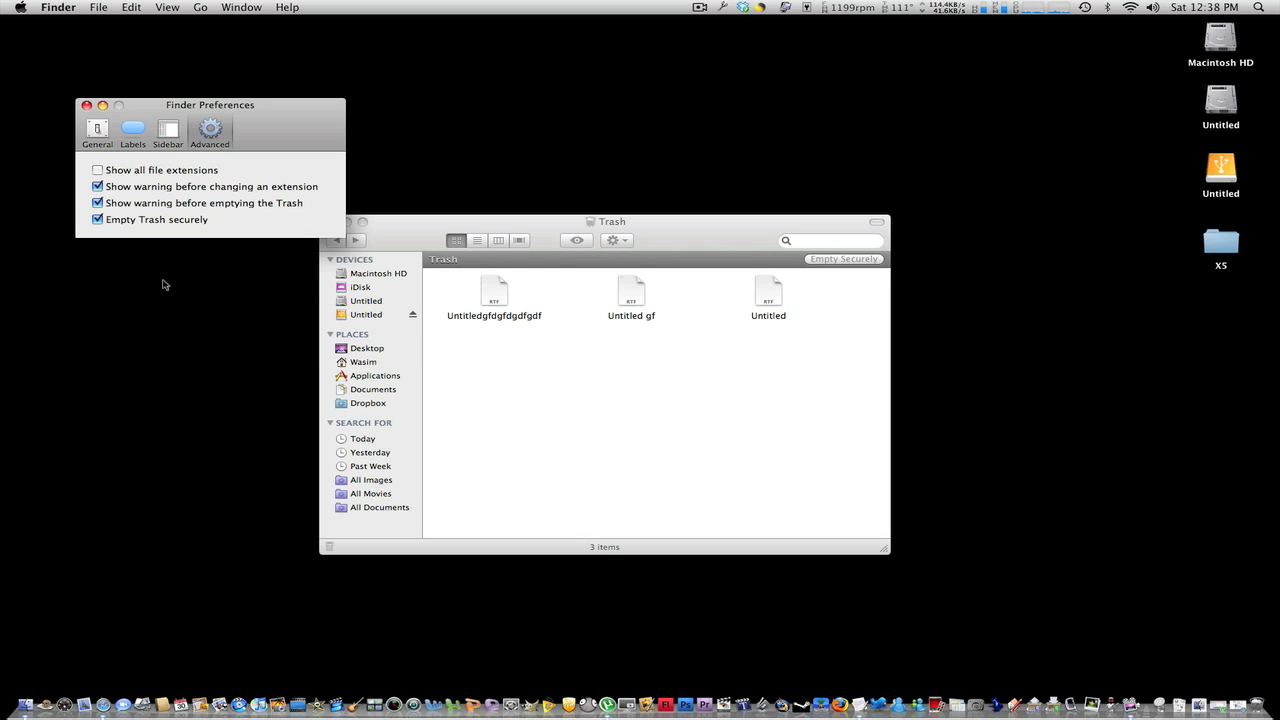
click(97, 219)
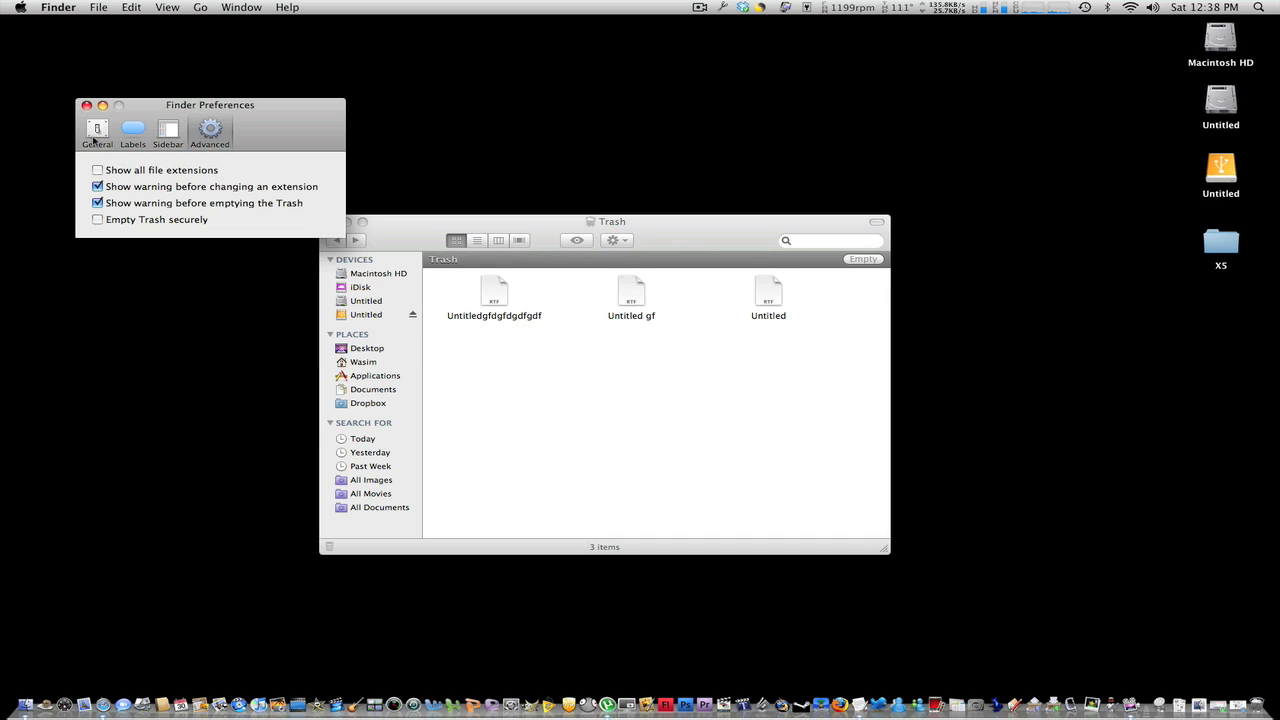
Close Finder Preferences and search Spotlight for 'term' to find Terminal
click(723, 7)
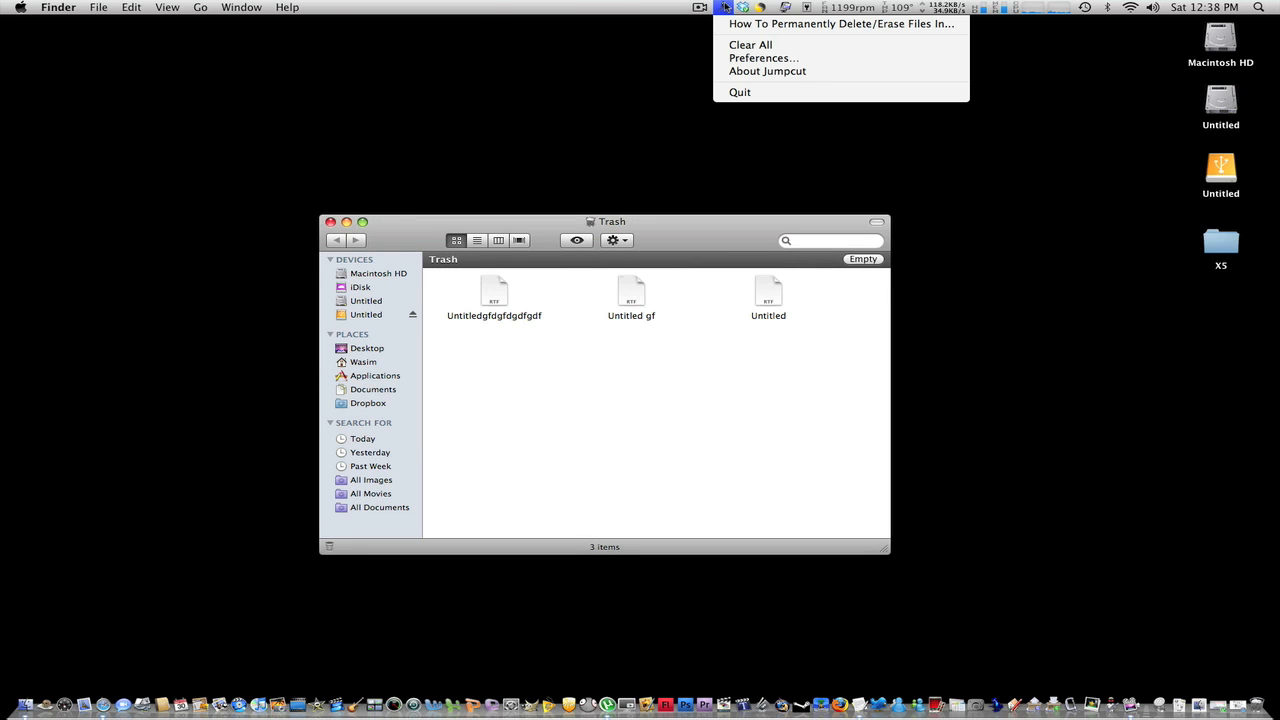
click(661, 76)
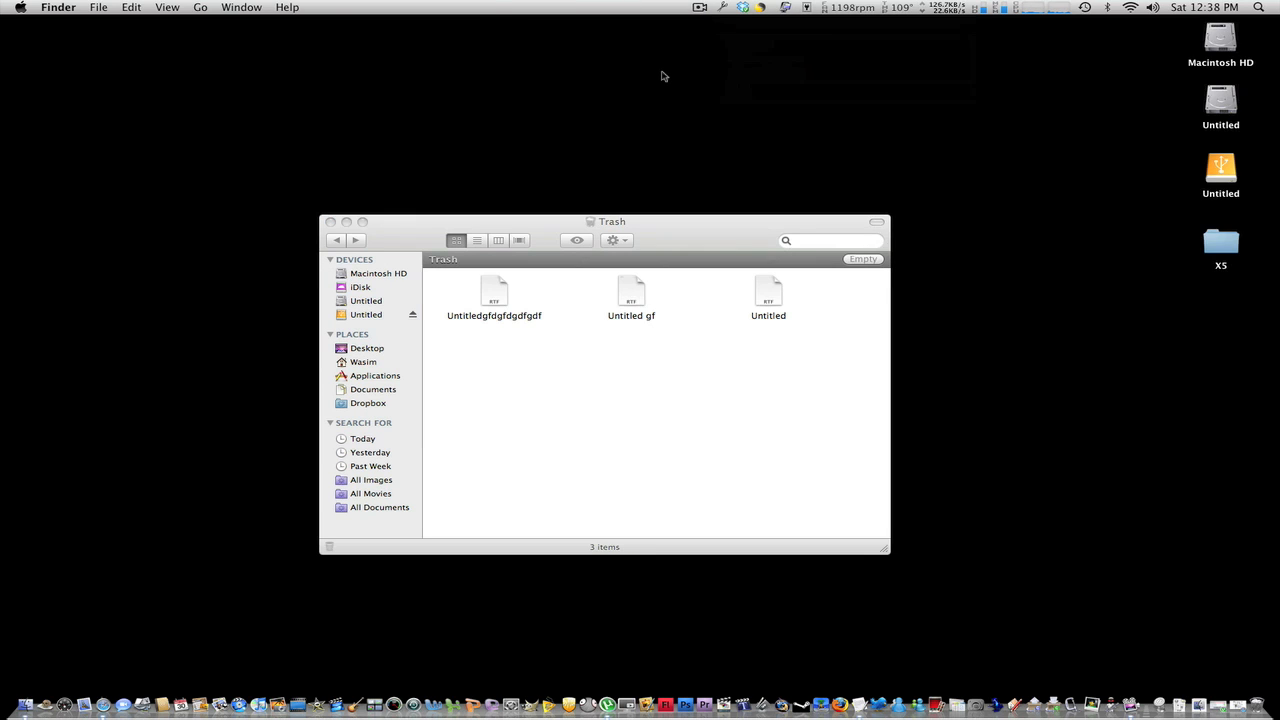
mouse_move(690, 239)
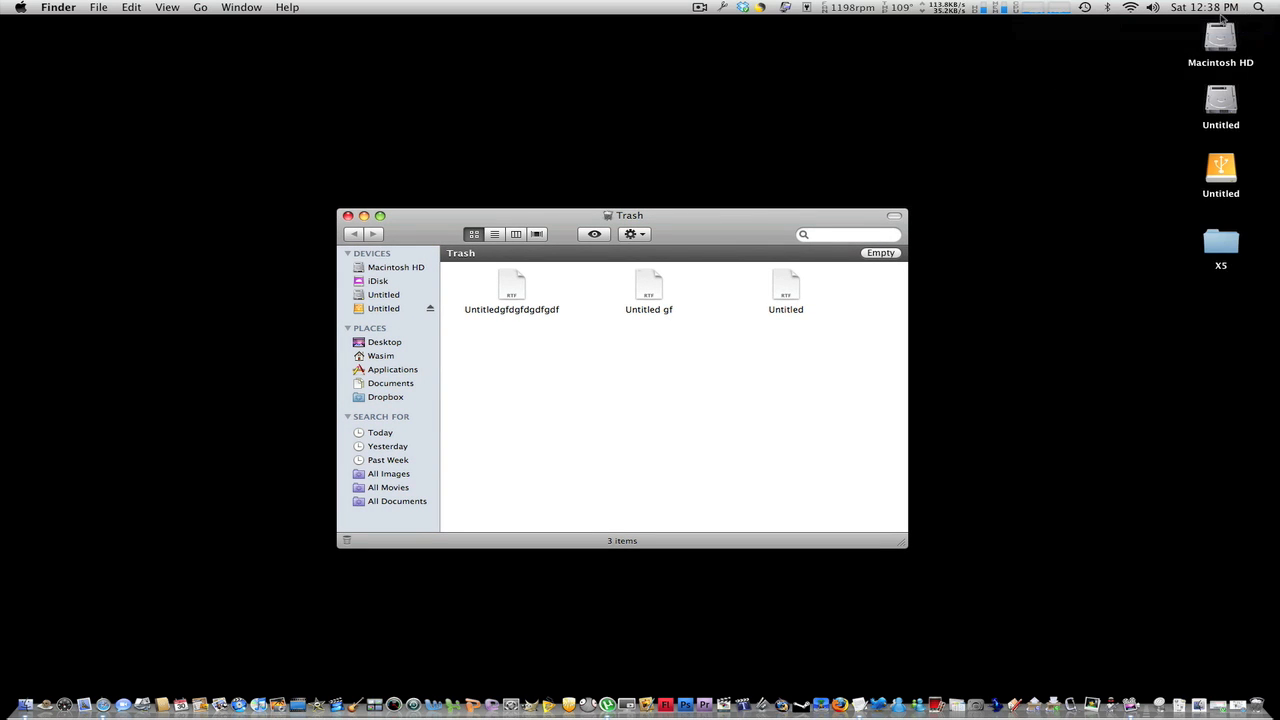
text(term)
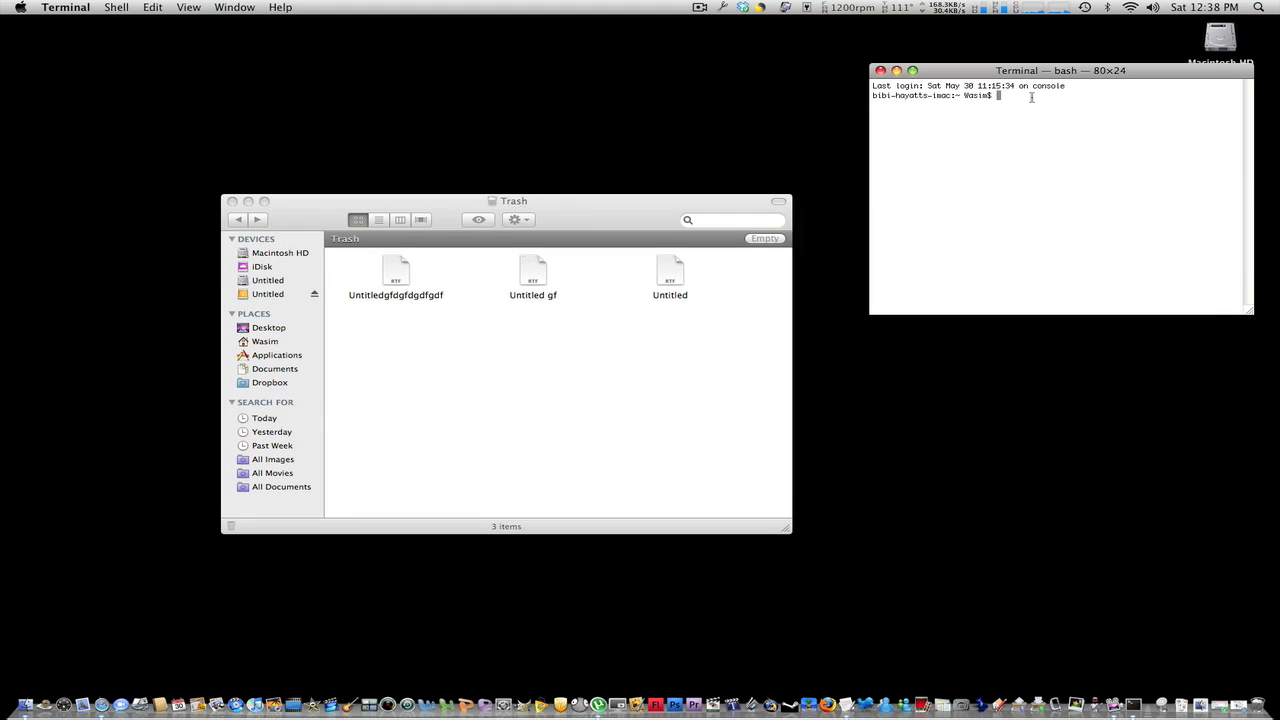
Type 'sudo rm -R ' at the Terminal prompt without running it
text(su)
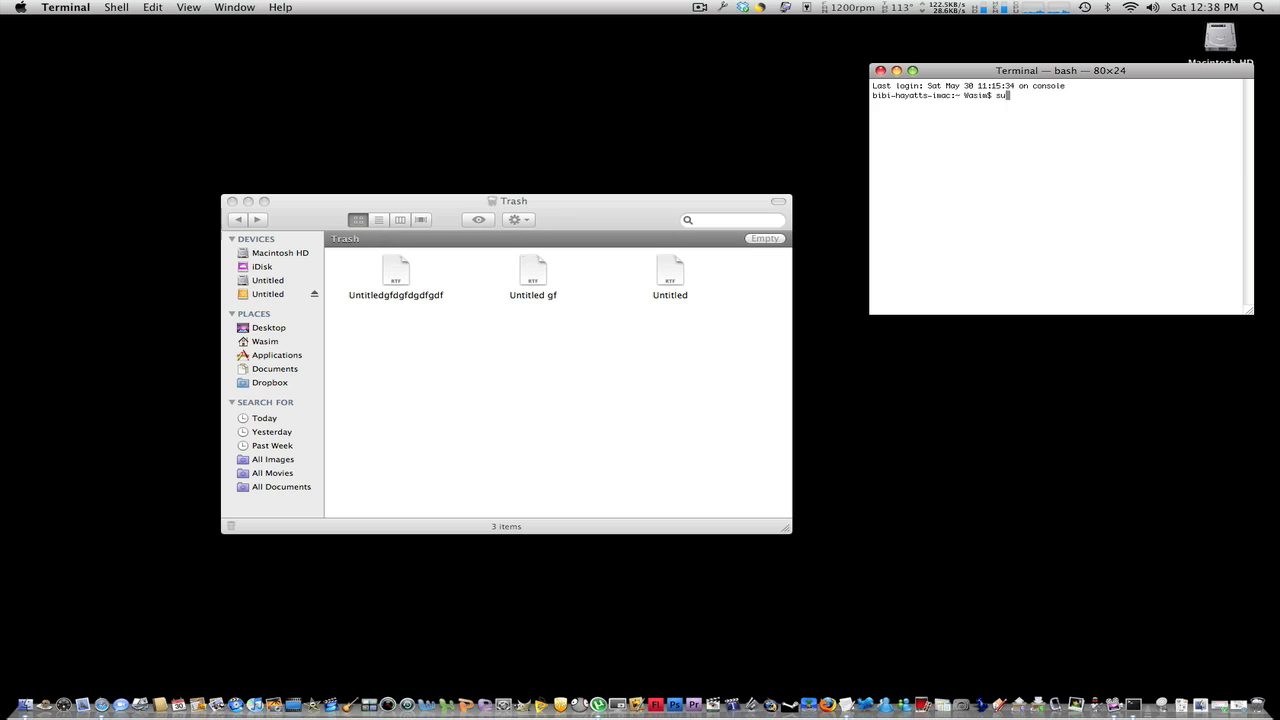
text(do)
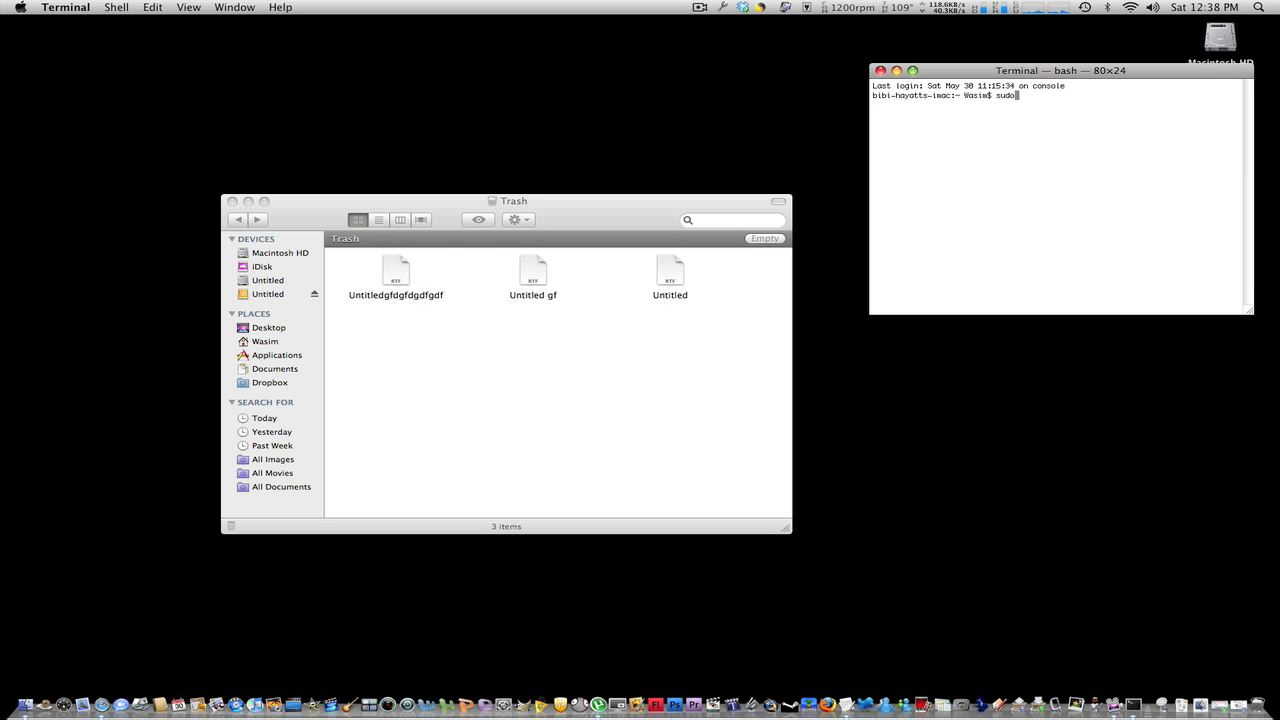
text(rm)
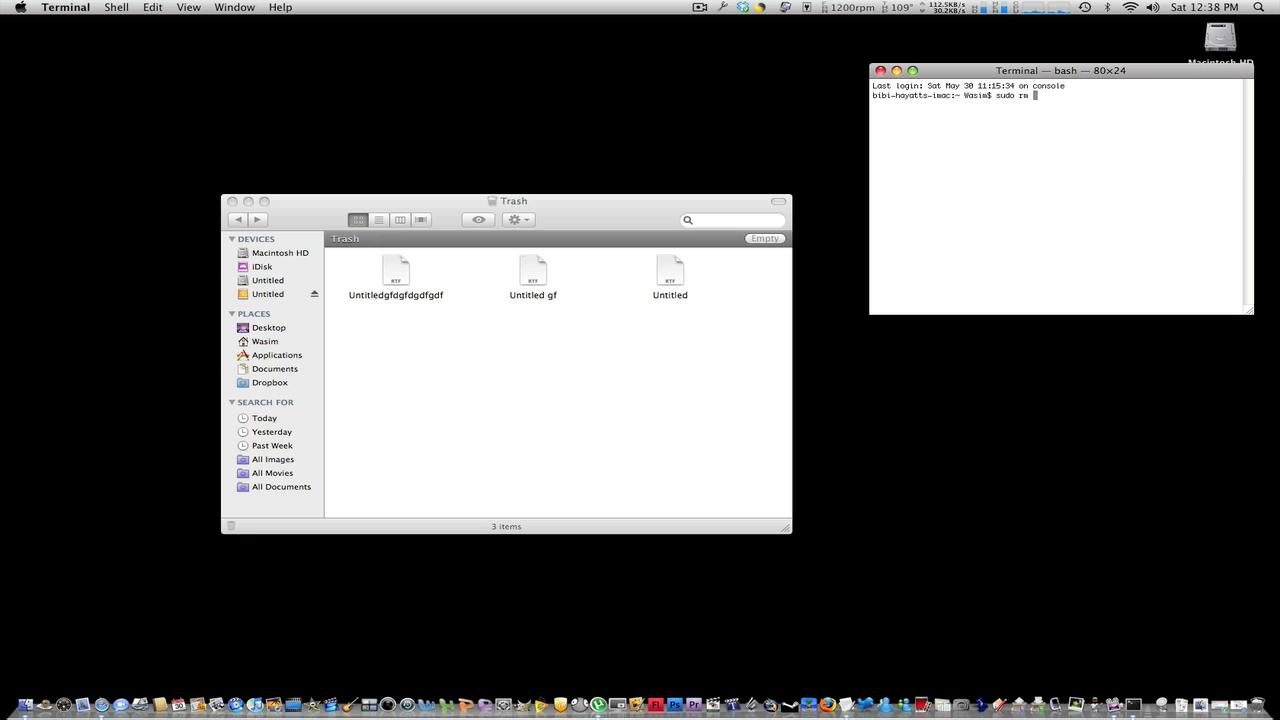
text(-R)
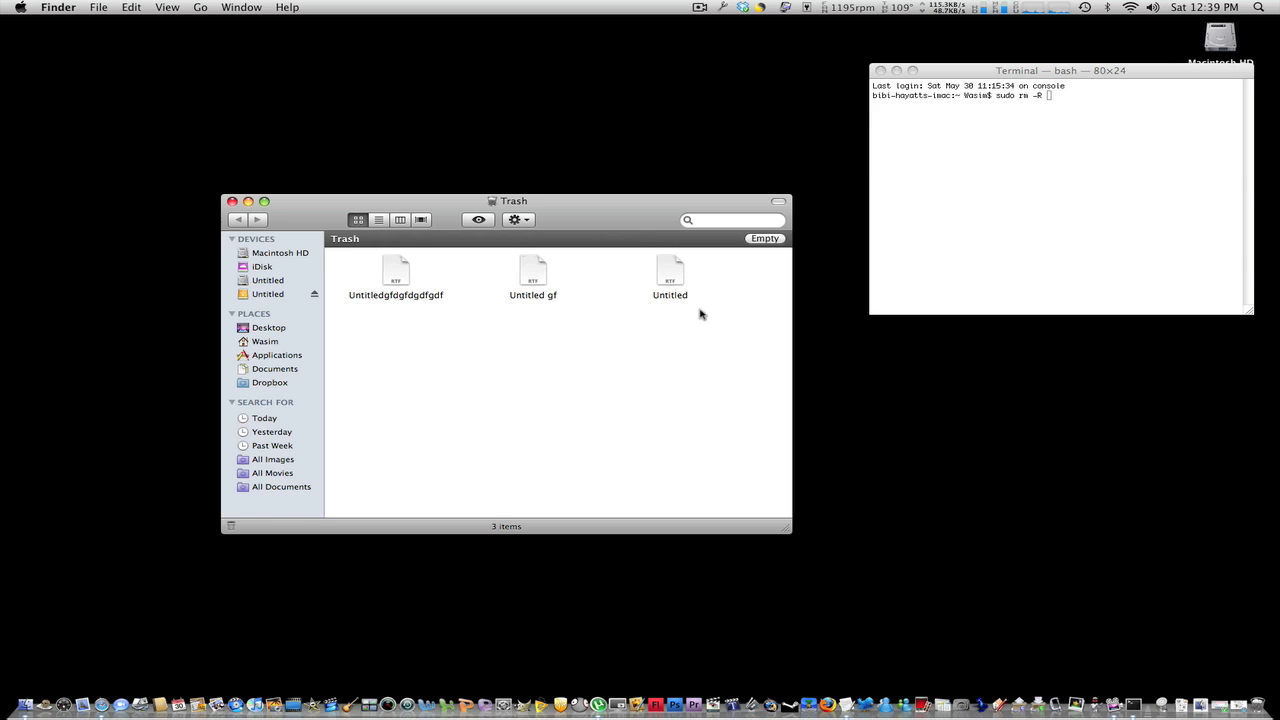
mouse_move(696, 308)
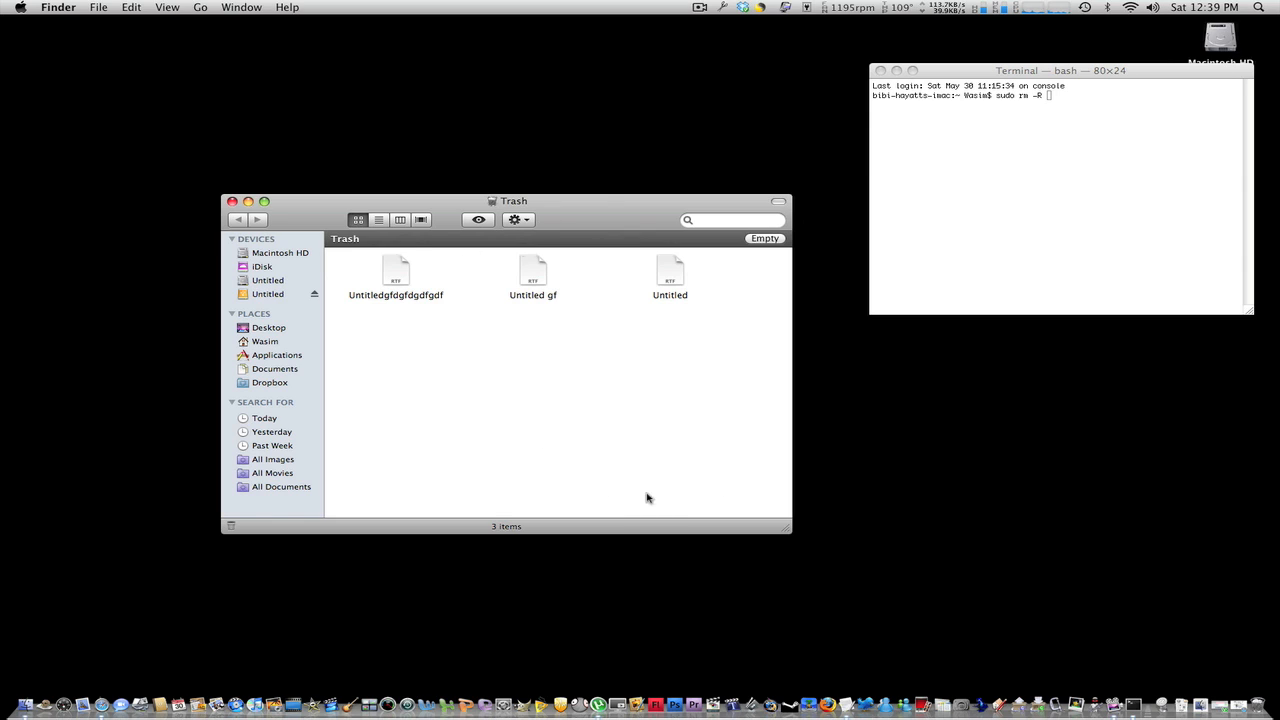
mouse_move(651, 451)
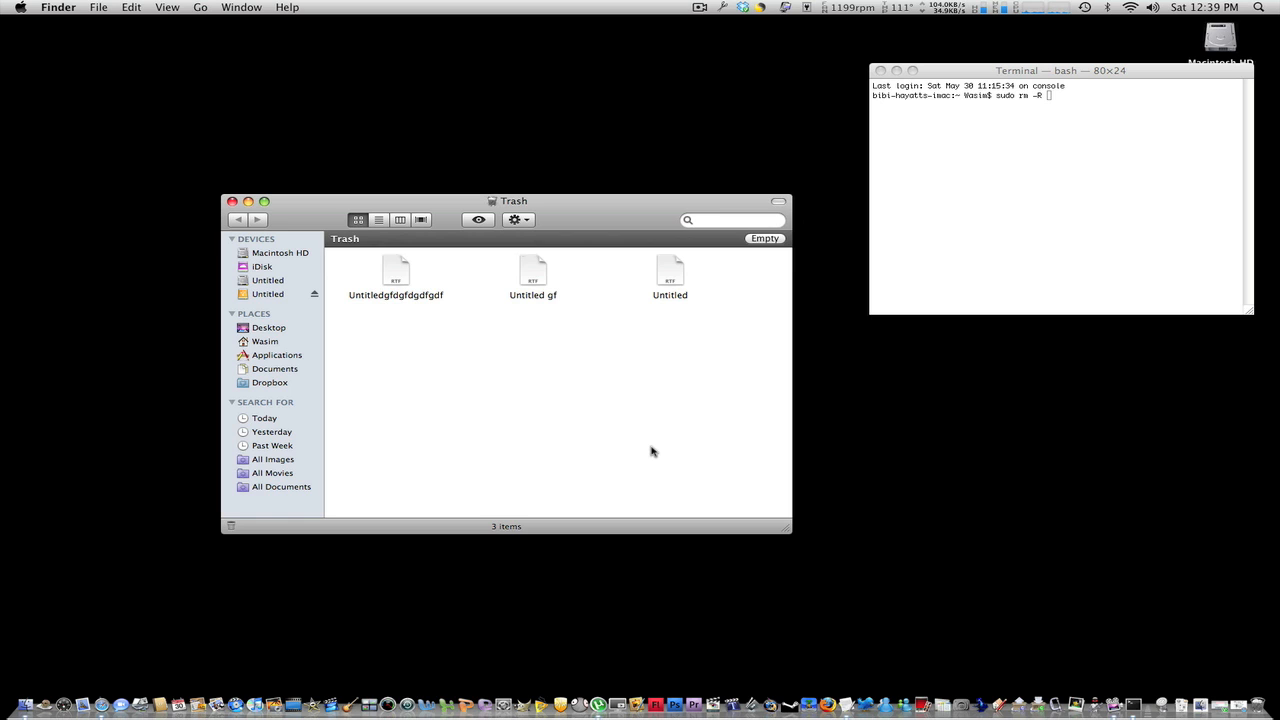
Add all three Trash file paths to the 'sudo rm -R' command and run it
drag(514, 200, 529, 142)
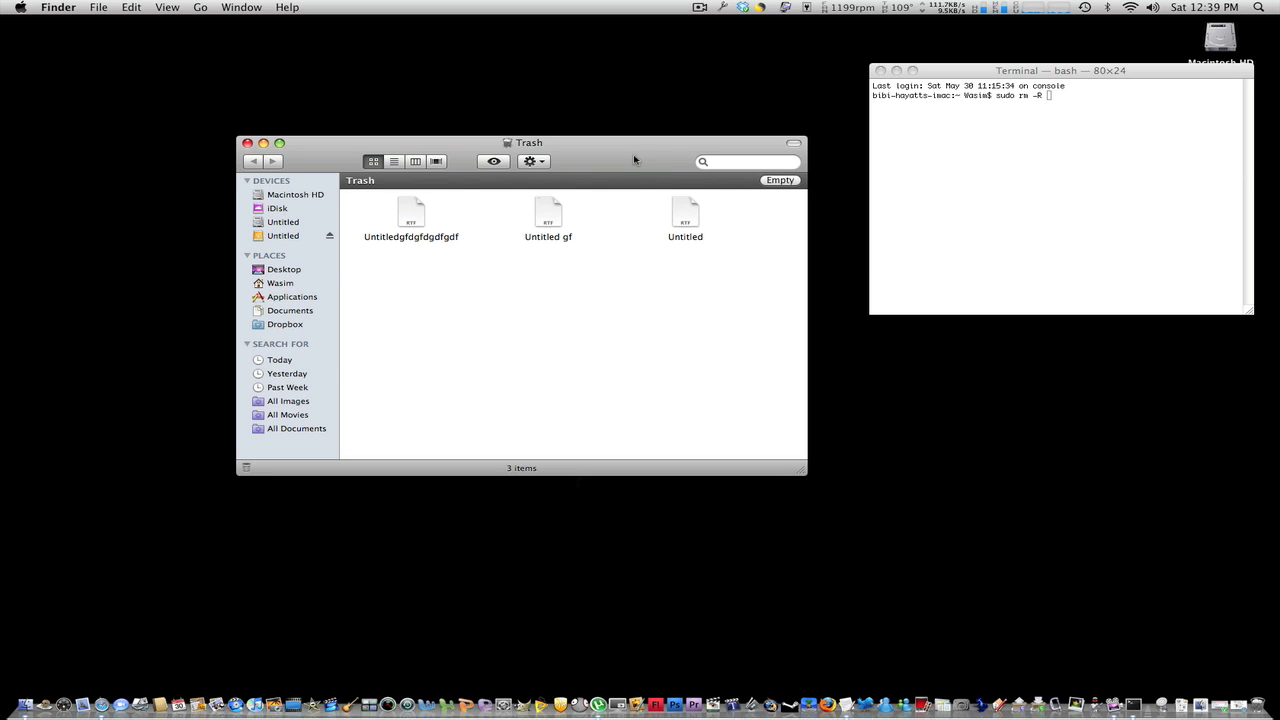
mouse_move(627, 160)
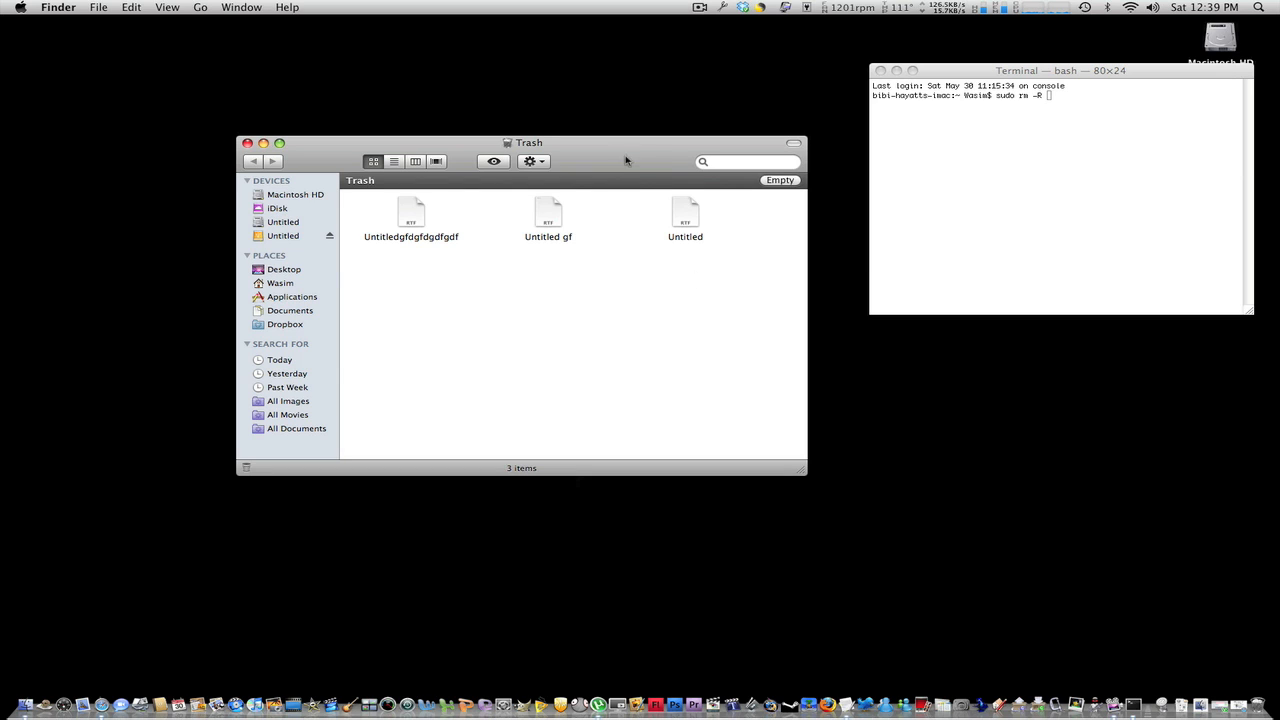
mouse_move(627, 257)
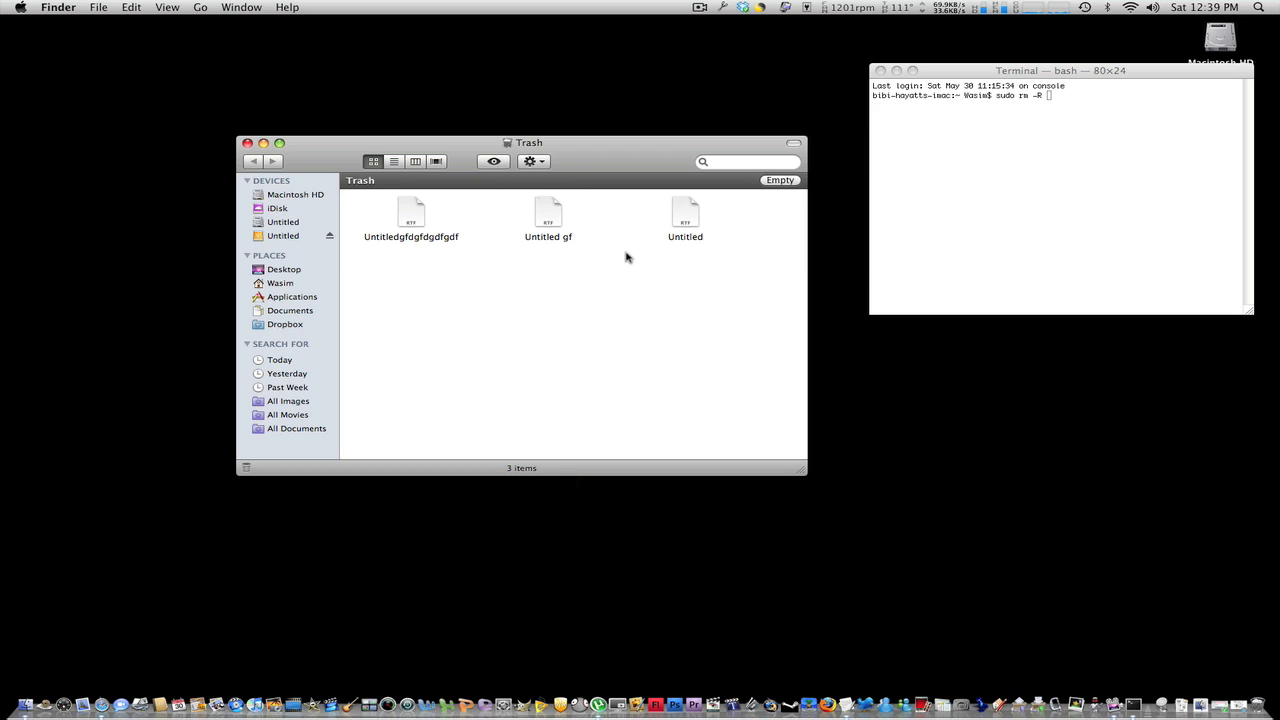
key(cmd+a)
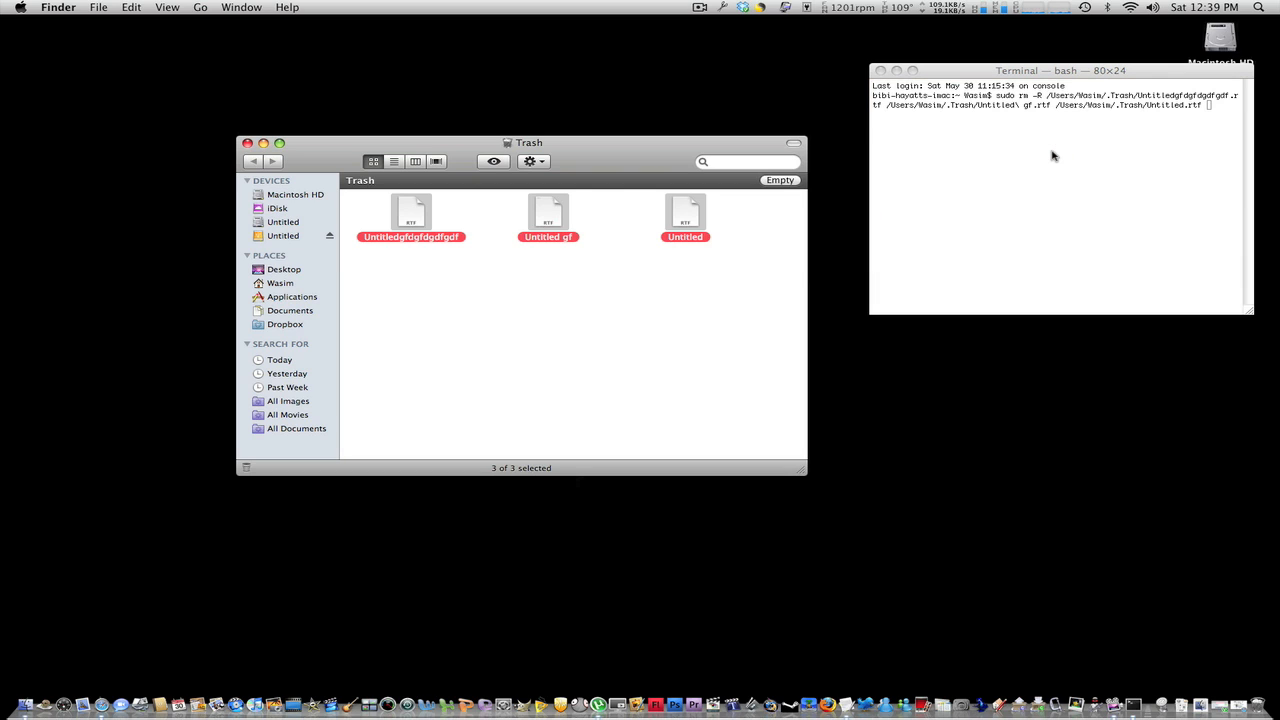
mouse_move(1212, 116)
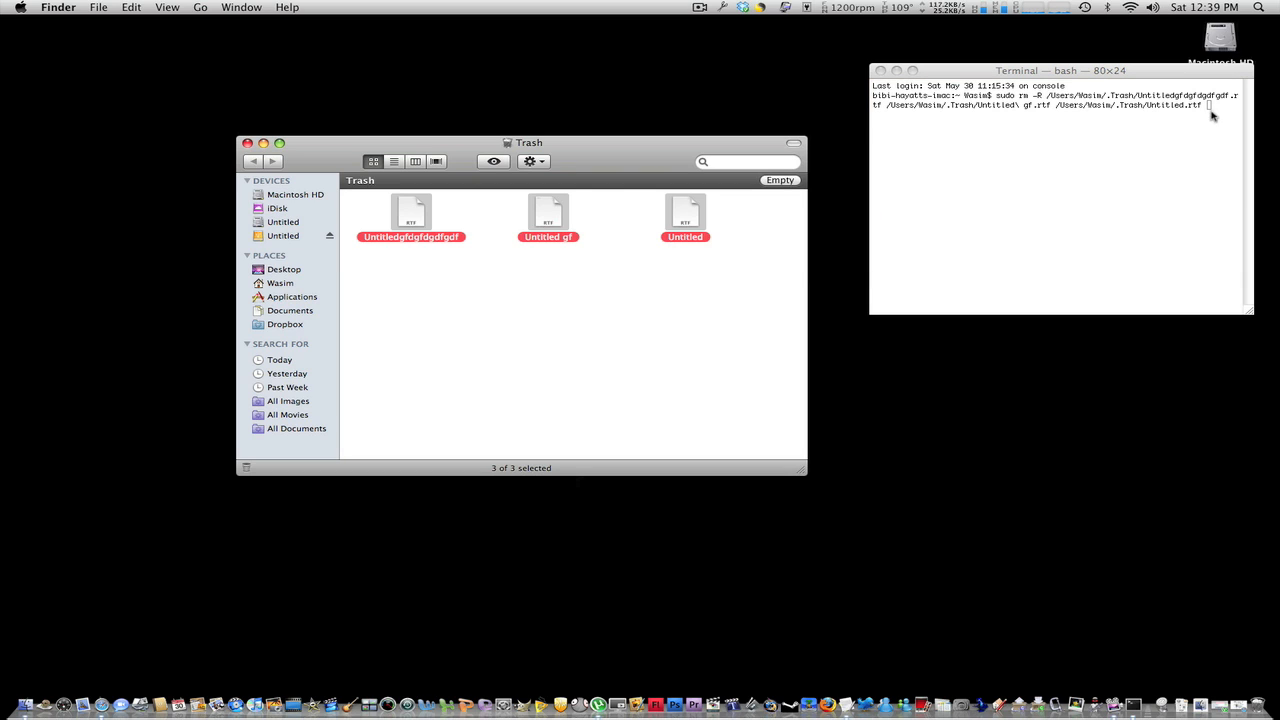
mouse_move(1222, 108)
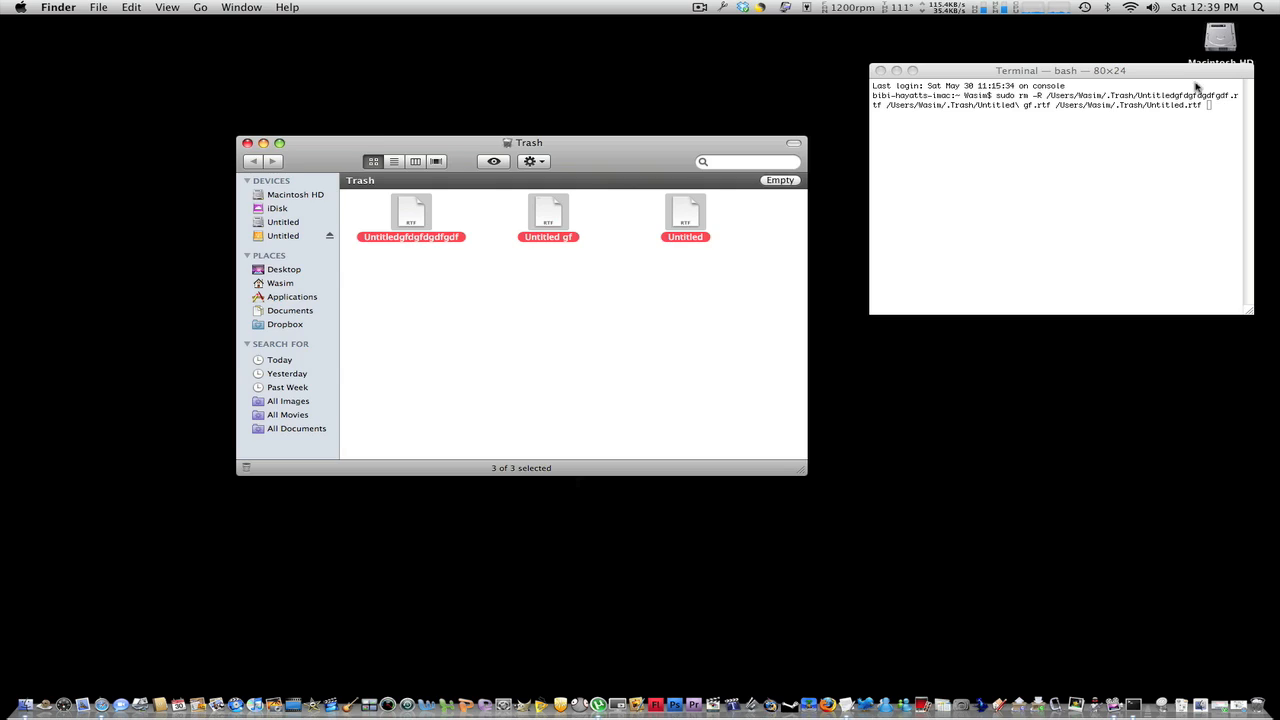
key(Return)
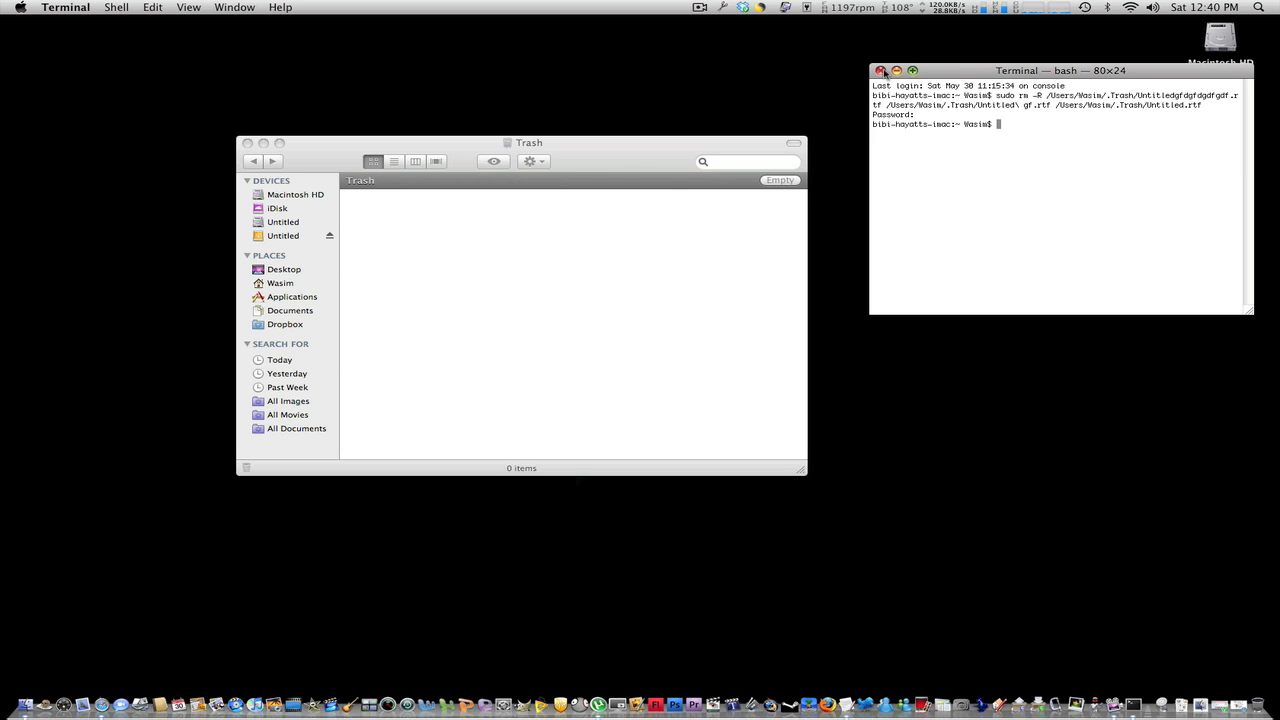
Close the Terminal window, leaving the empty Trash showing 0 items
click(700, 7)
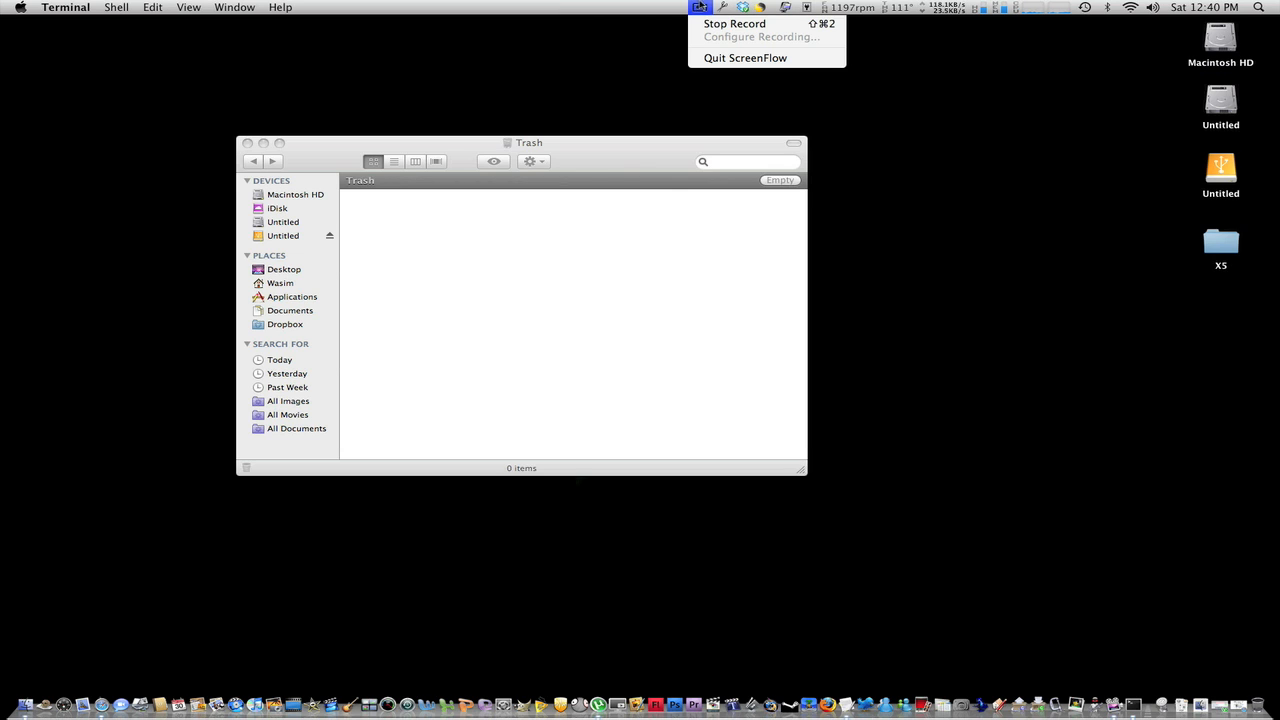